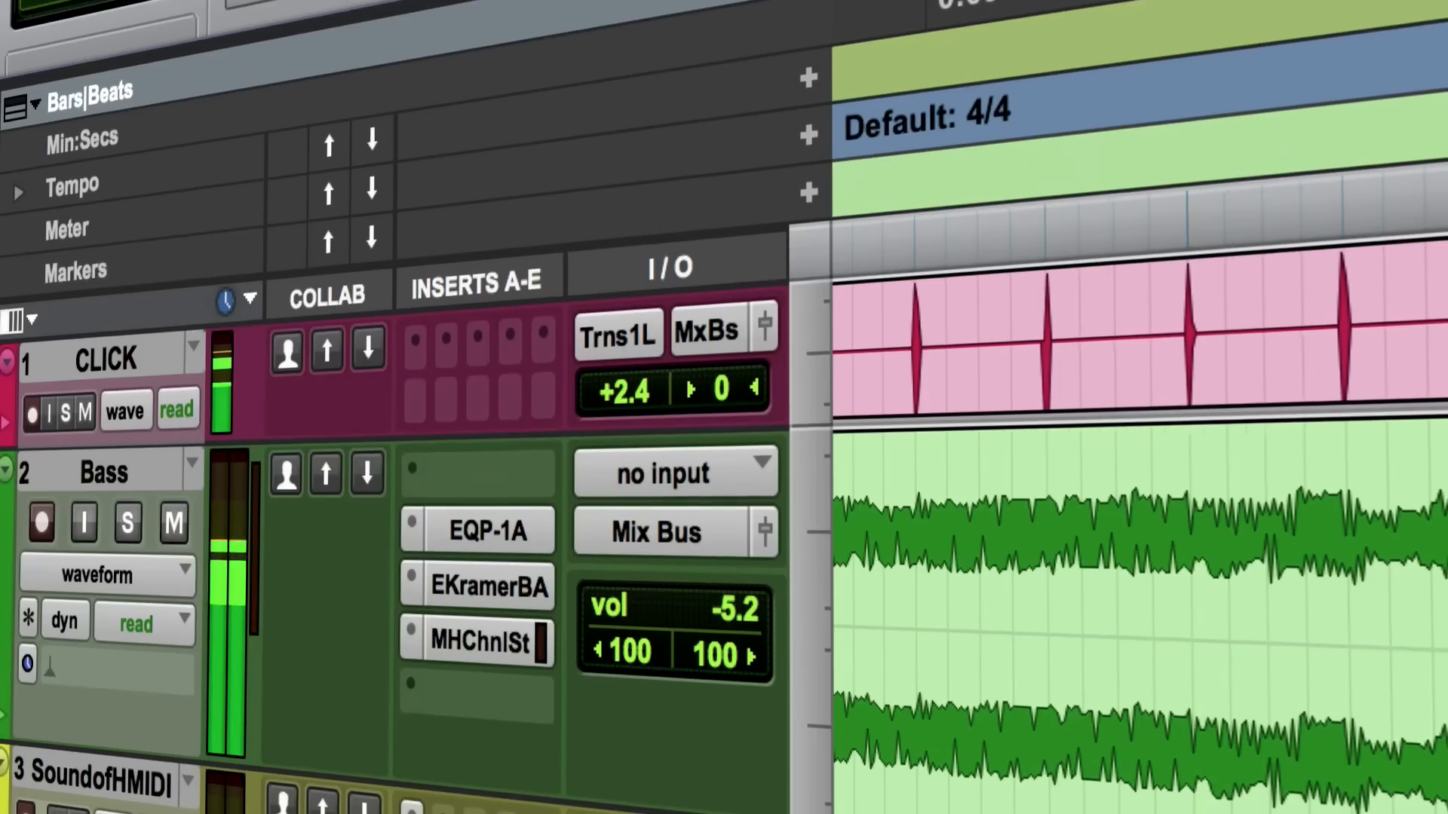
Switch from the cloud account overview to the Project tab and view the collab demo project's metadata
{"action": "scroll", "scroll_direction": "down", "scroll_amount": 3}
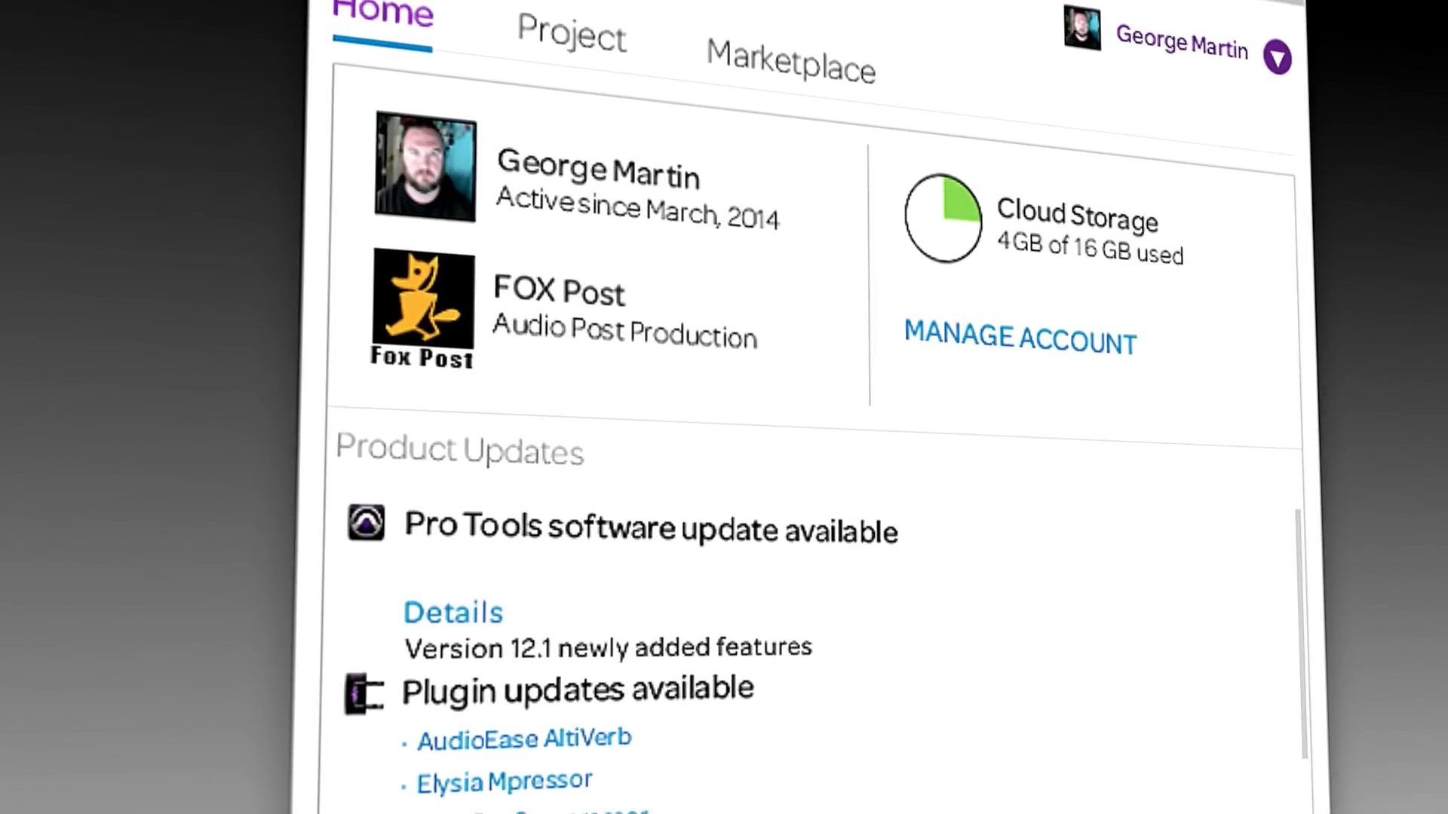
{"action": "left_click", "coordinate": [571, 37]}
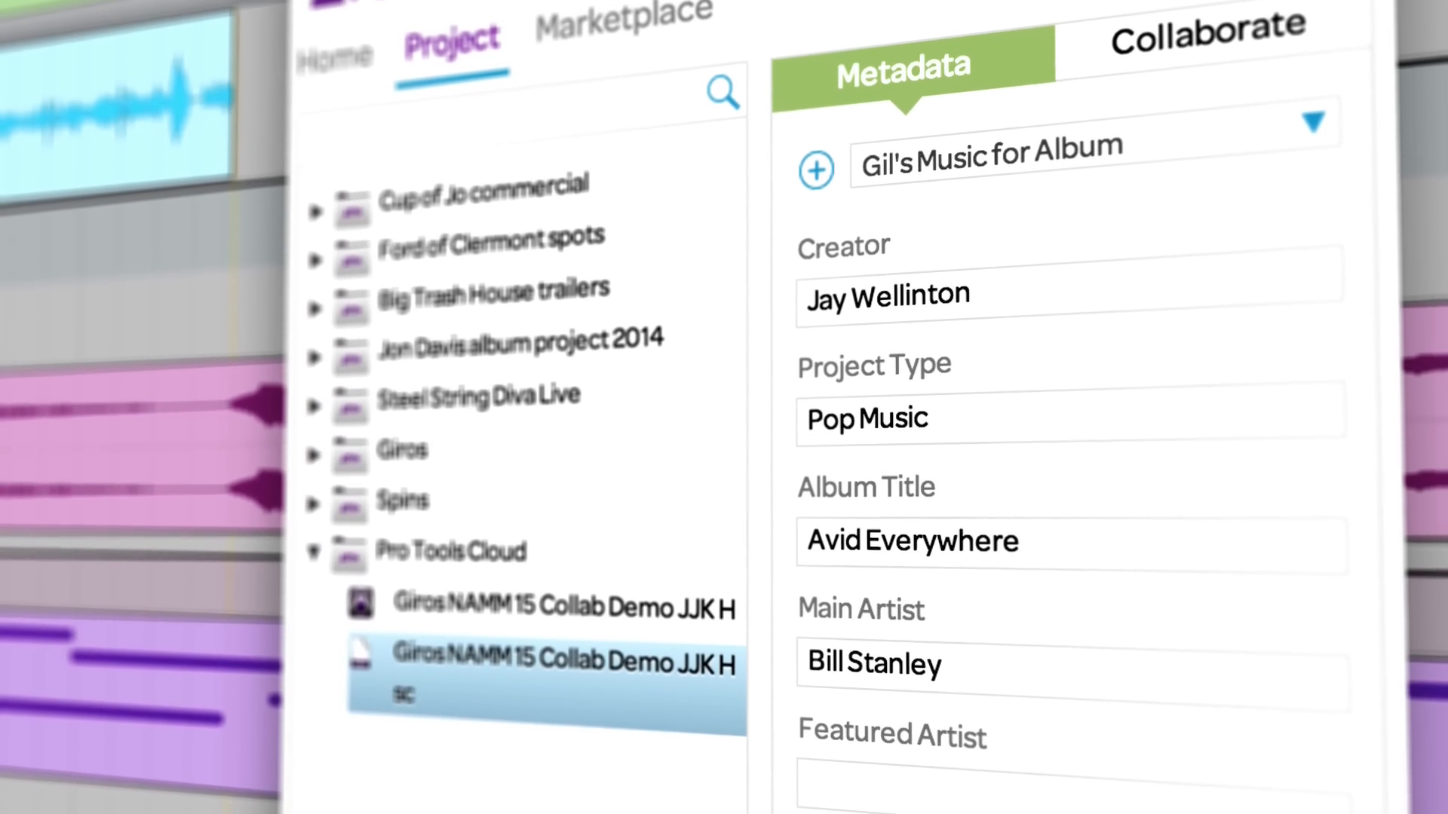